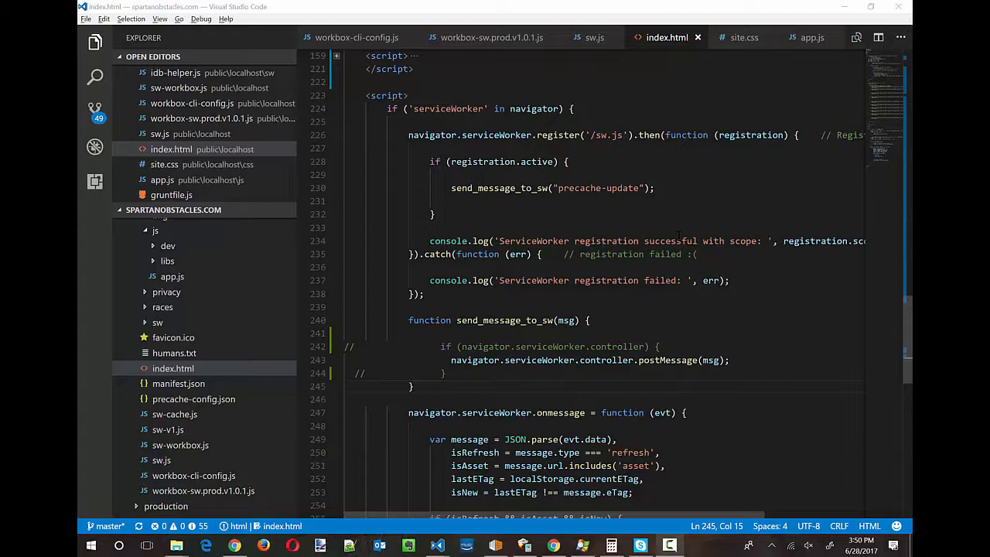
Step: Highlight the navigator.serviceWorker.controller check in the source and switch over to Chrome
double_click(475, 359)
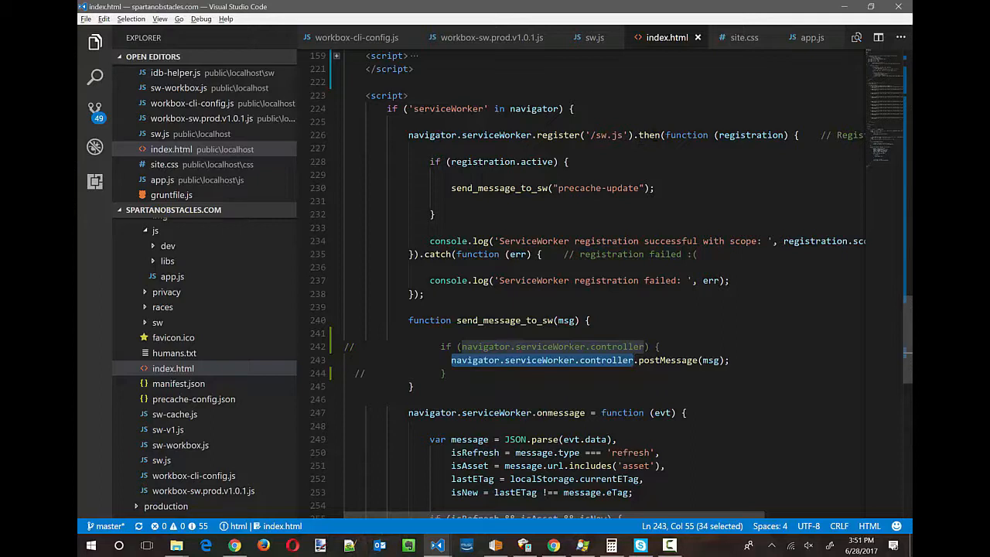
mouse_move(748, 135)
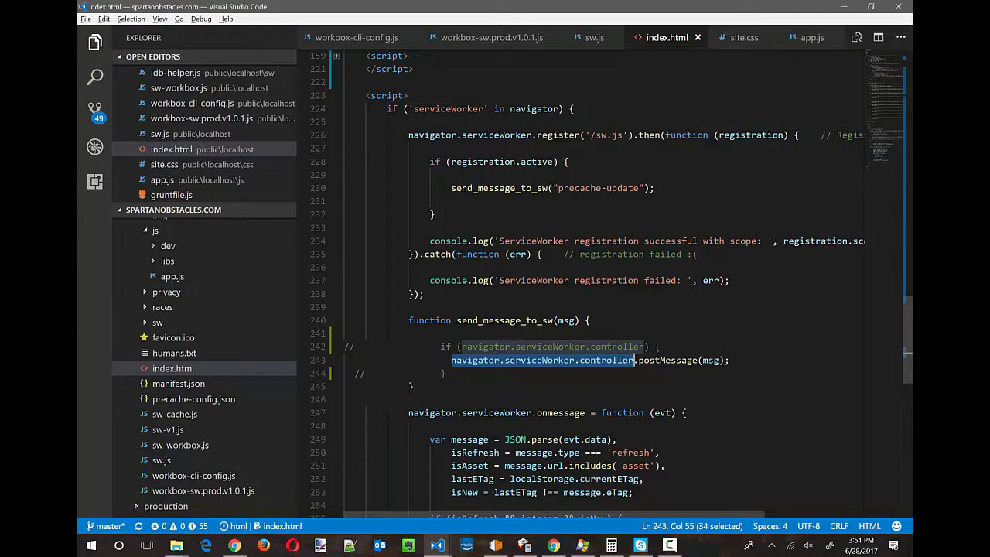
mouse_move(547, 162)
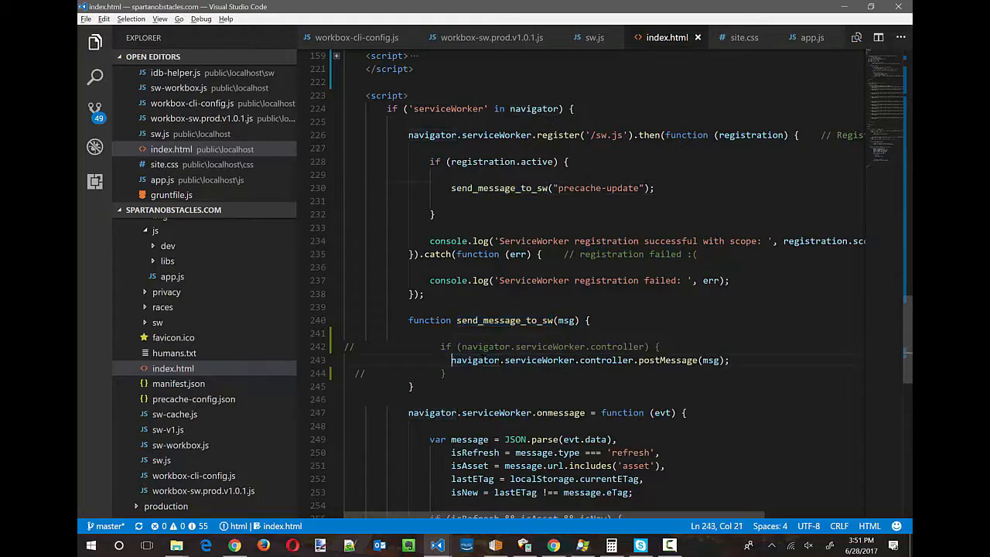
drag(452, 360, 634, 360)
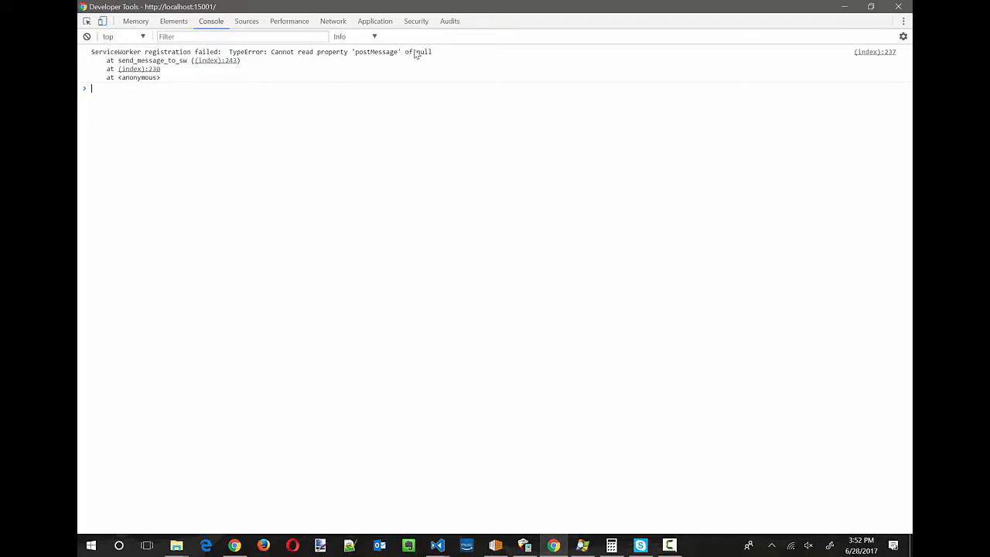
mouse_move(430, 55)
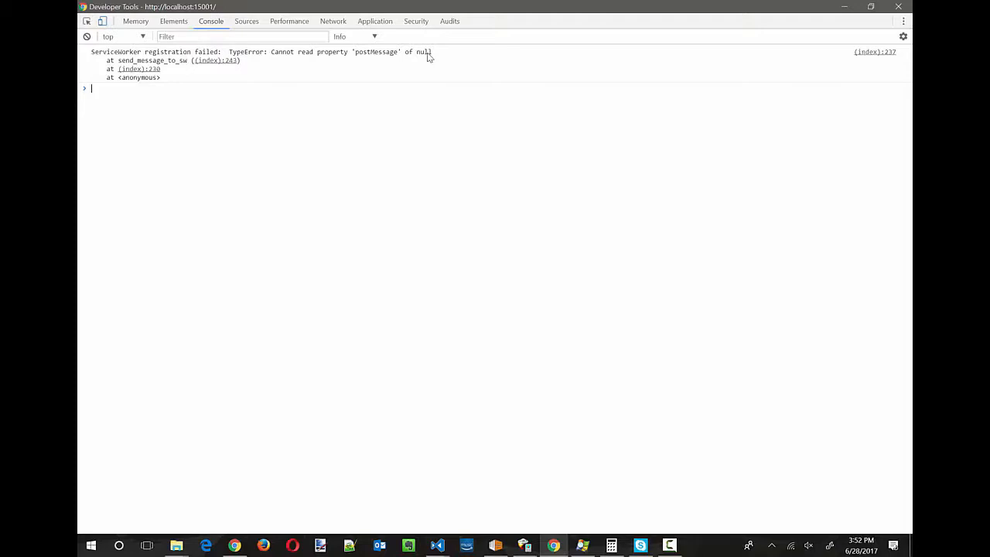
mouse_move(371, 59)
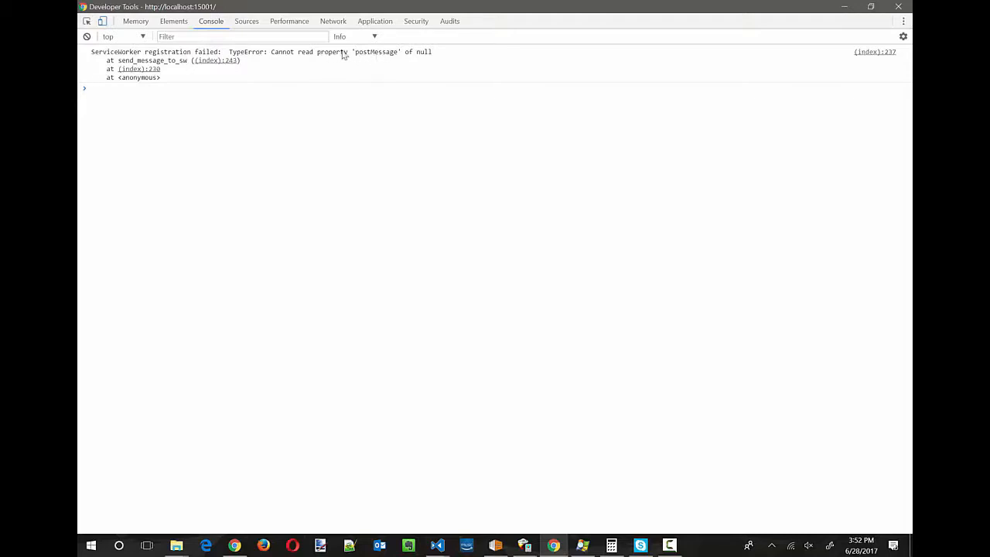
mouse_move(430, 57)
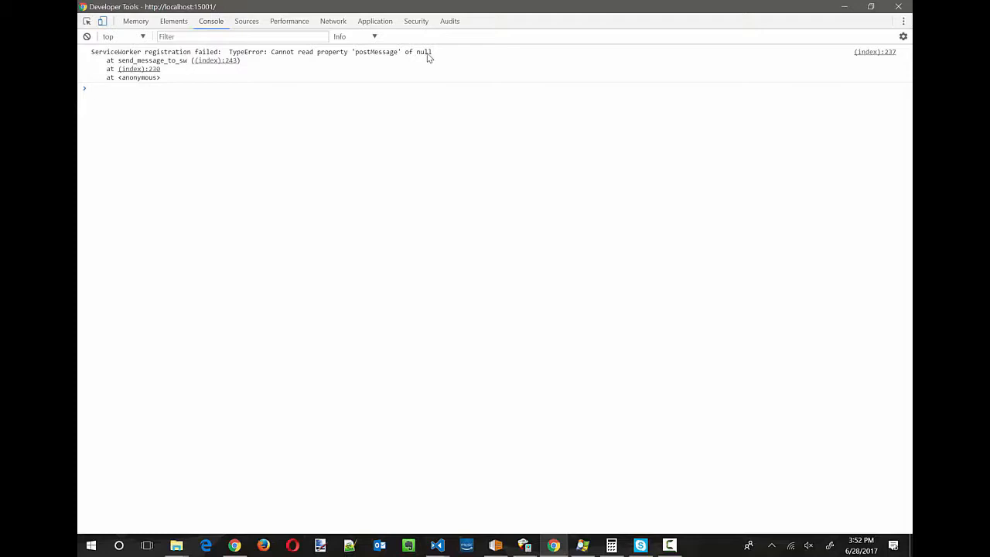
click(91, 86)
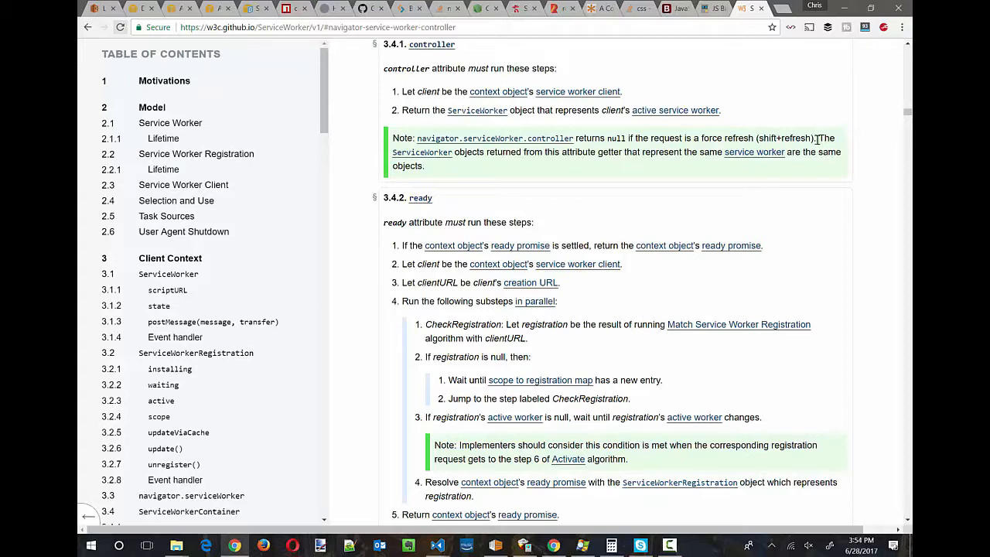
Step: Highlight the spec note that controller returns null when the request is a force refresh
drag(817, 138, 653, 138)
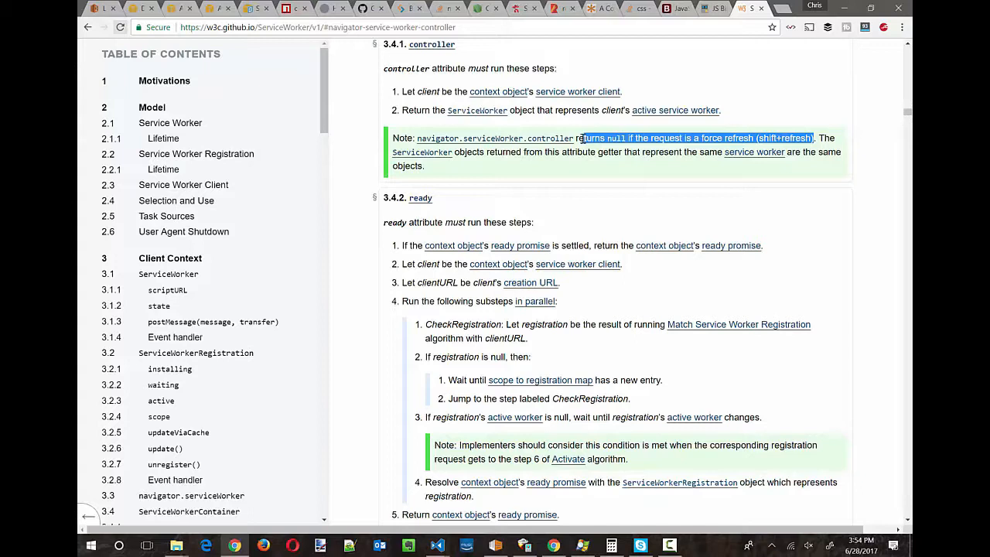
mouse_move(476, 316)
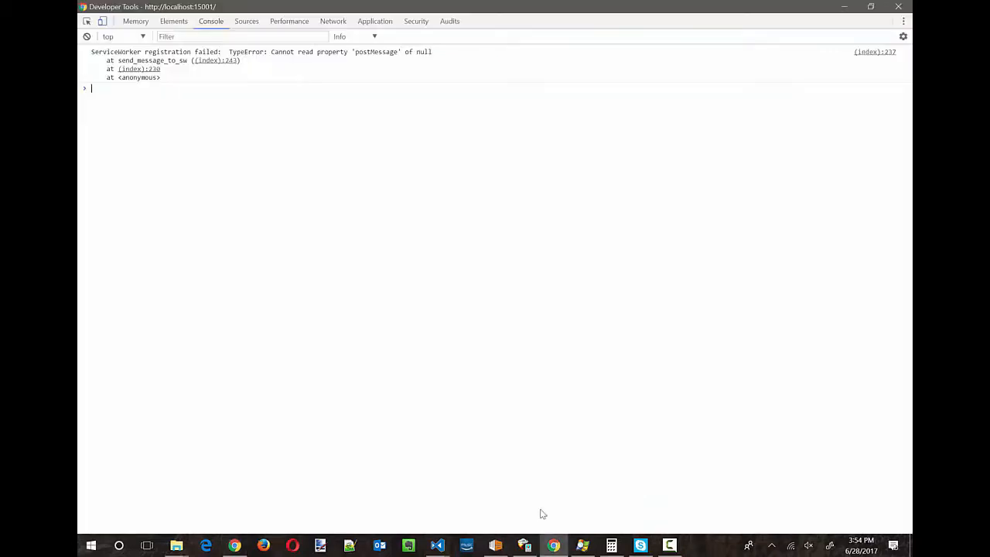
Step: Uncheck 'Bypass for network' in Application > Service Workers, leaving 'Update on reload' on, and return to Console
click(375, 22)
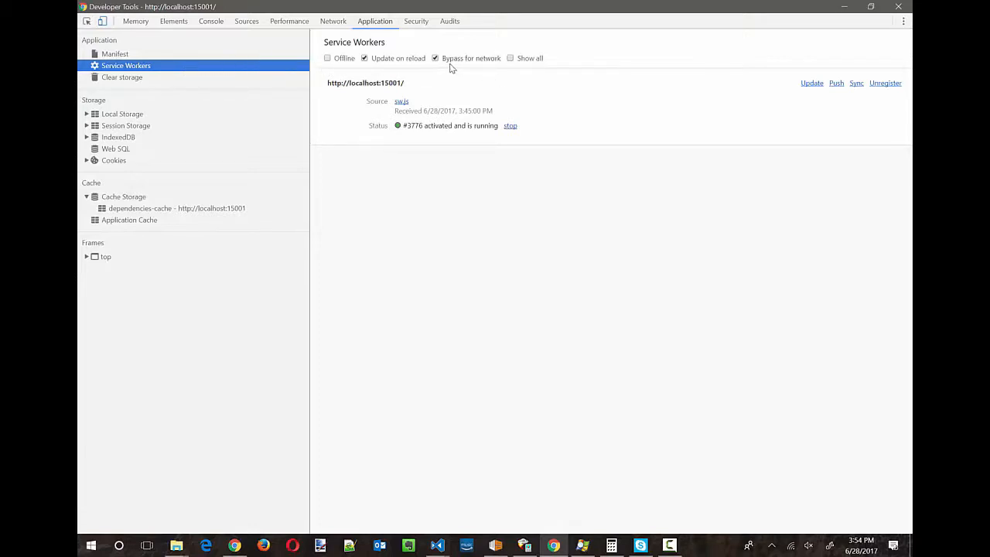
mouse_move(470, 58)
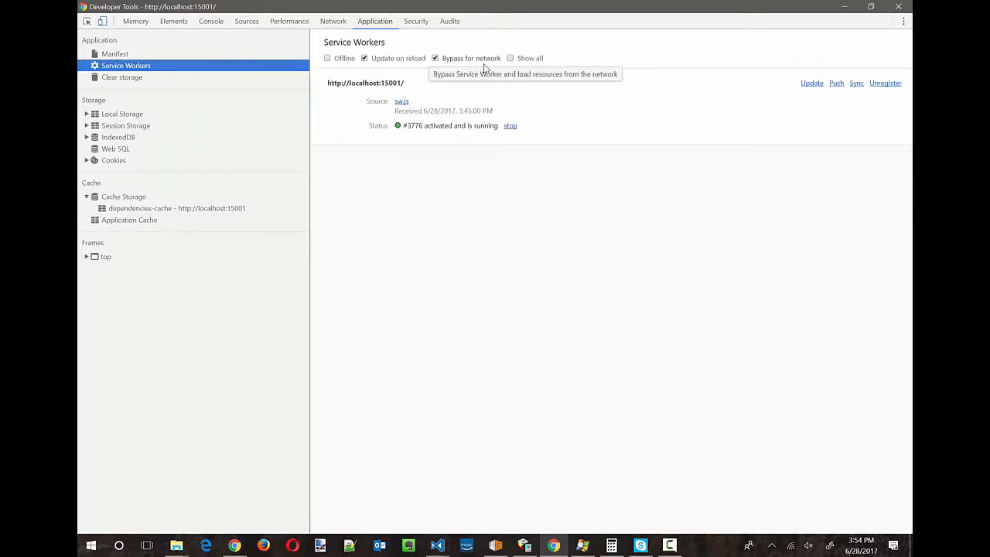
mouse_move(592, 121)
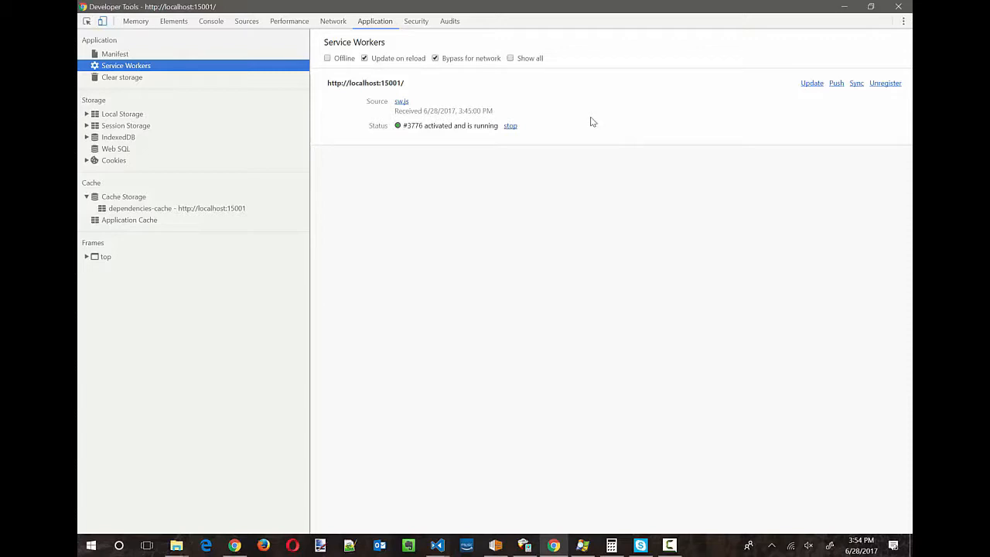
click(436, 58)
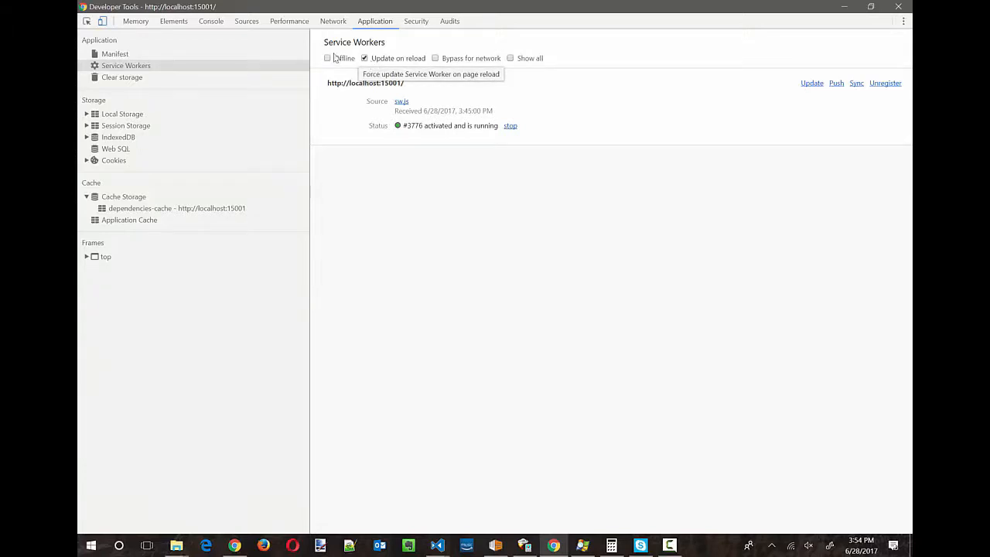
click(211, 22)
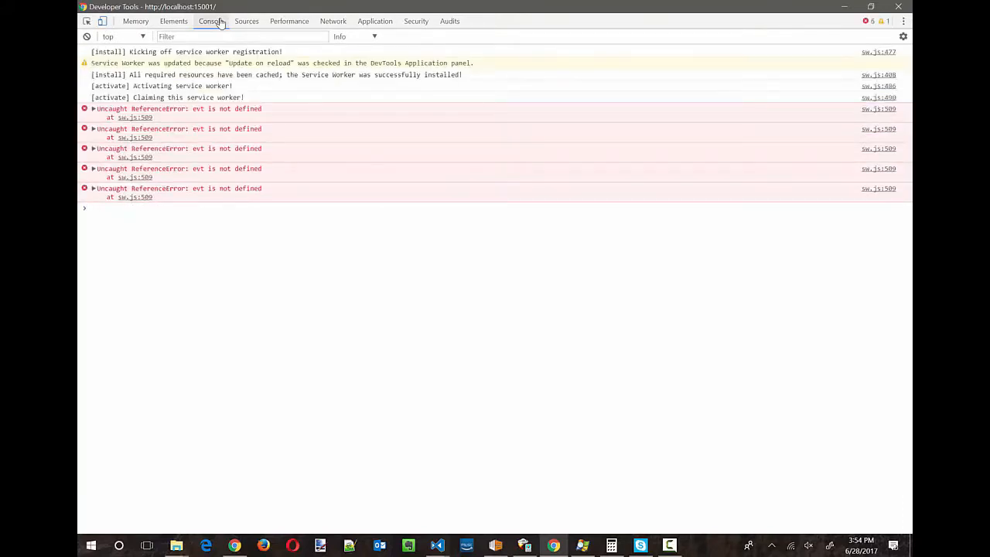
Step: Resume past the line-230 breakpoint and view the console logging successful registration and 'precache-update'
click(245, 21)
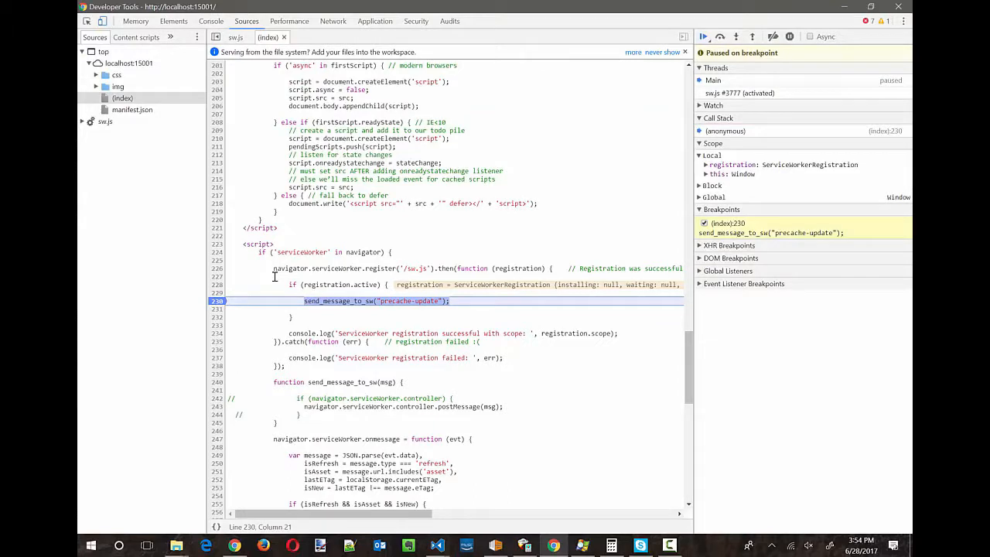
click(736, 37)
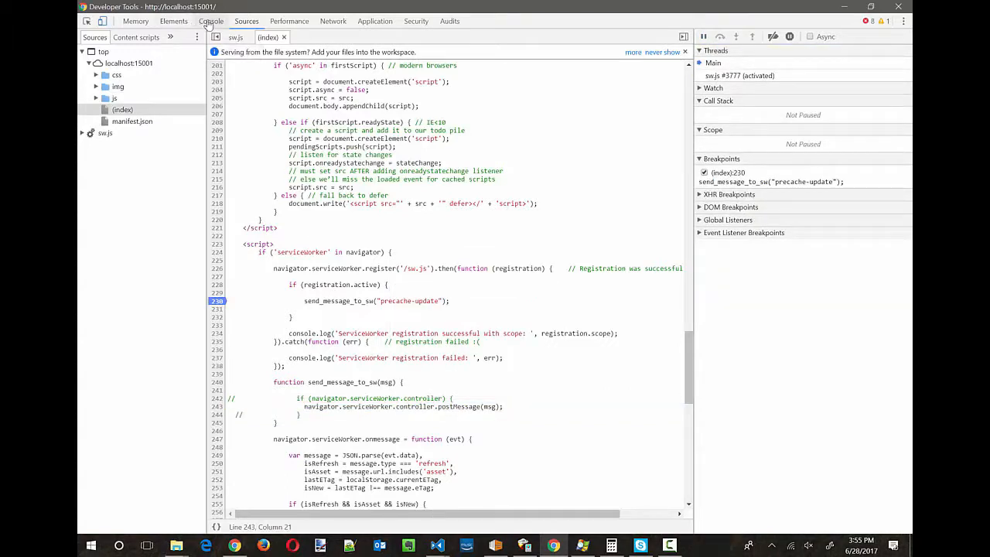
click(210, 22)
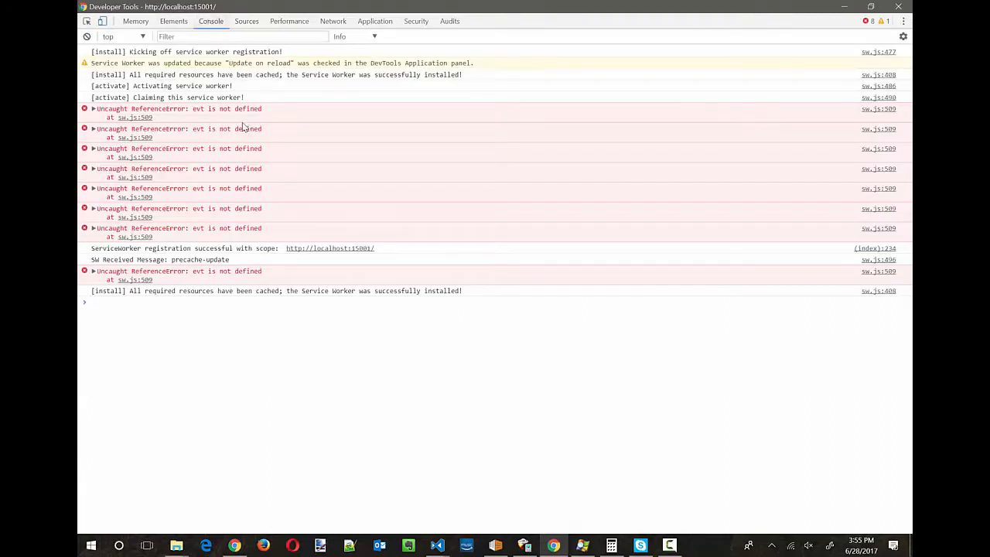
mouse_move(247, 181)
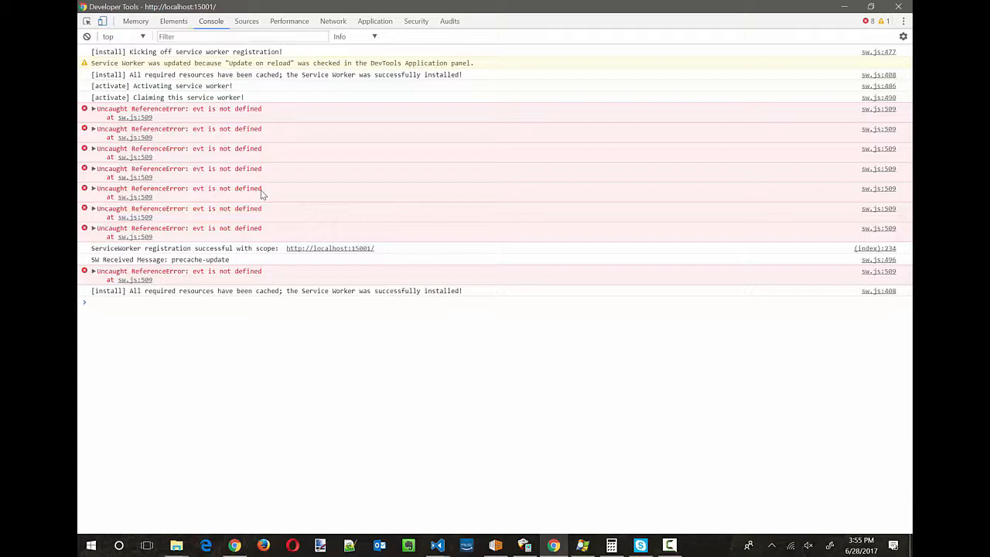
Step: Re-check 'Bypass for network', step into send_message_to_sw, and view the console's 'postMessage of null' failure
click(374, 22)
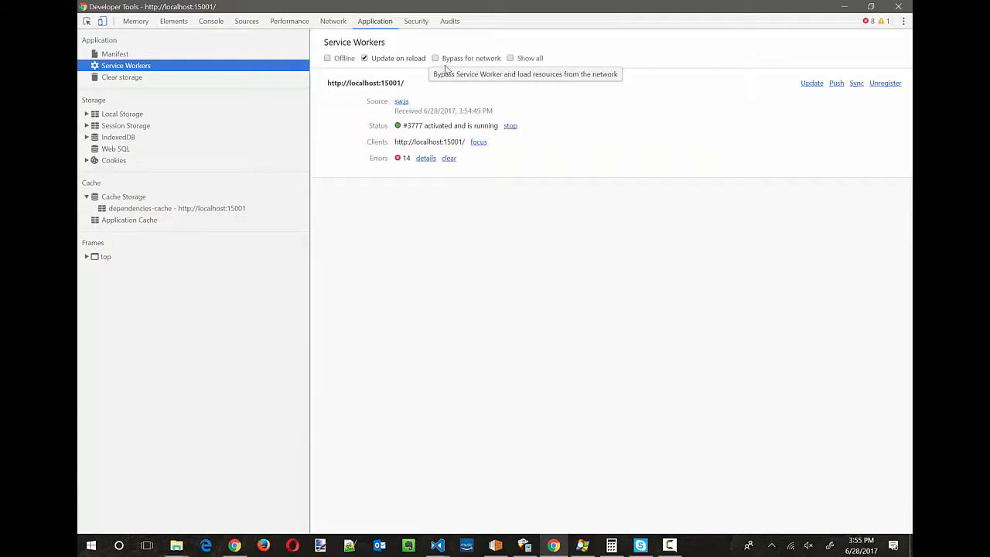
click(436, 59)
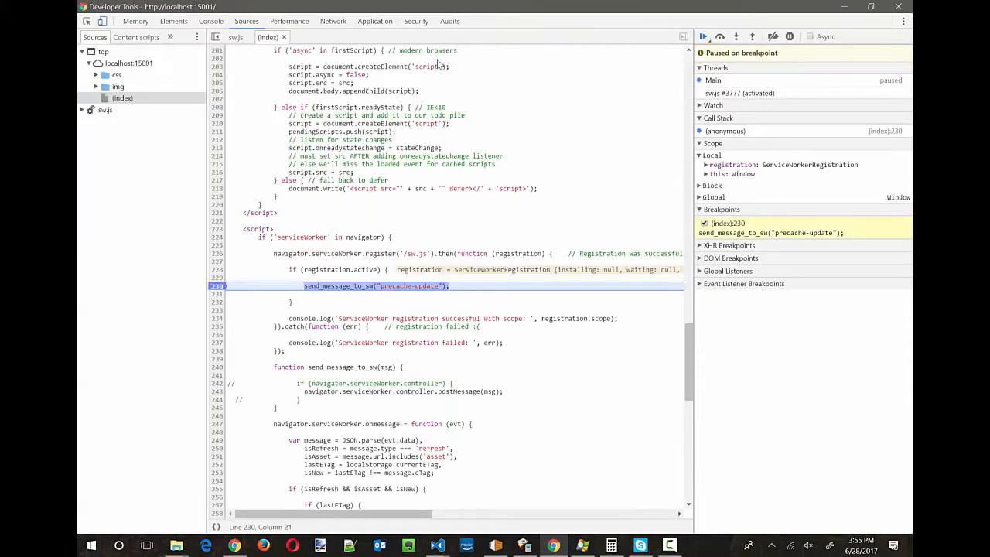
click(736, 37)
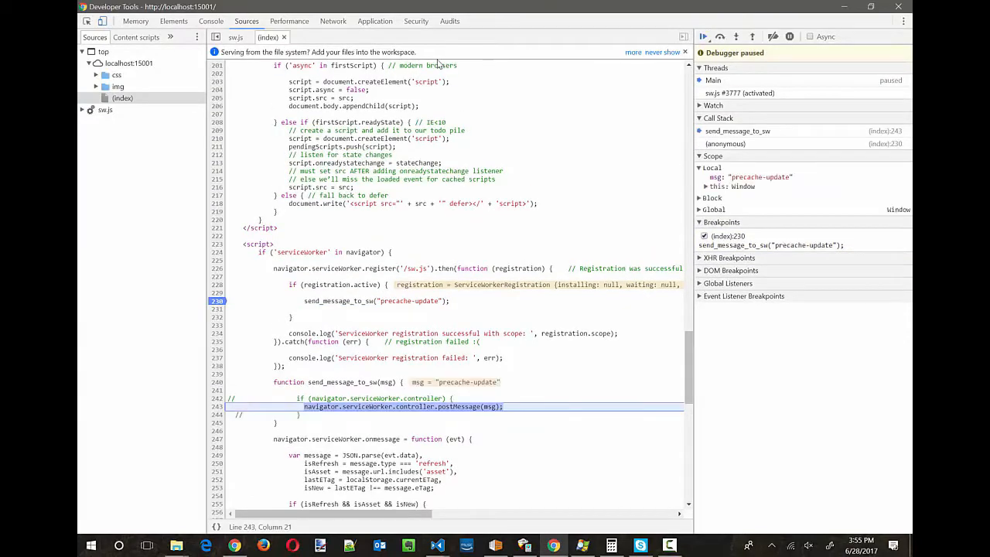
mouse_move(421, 405)
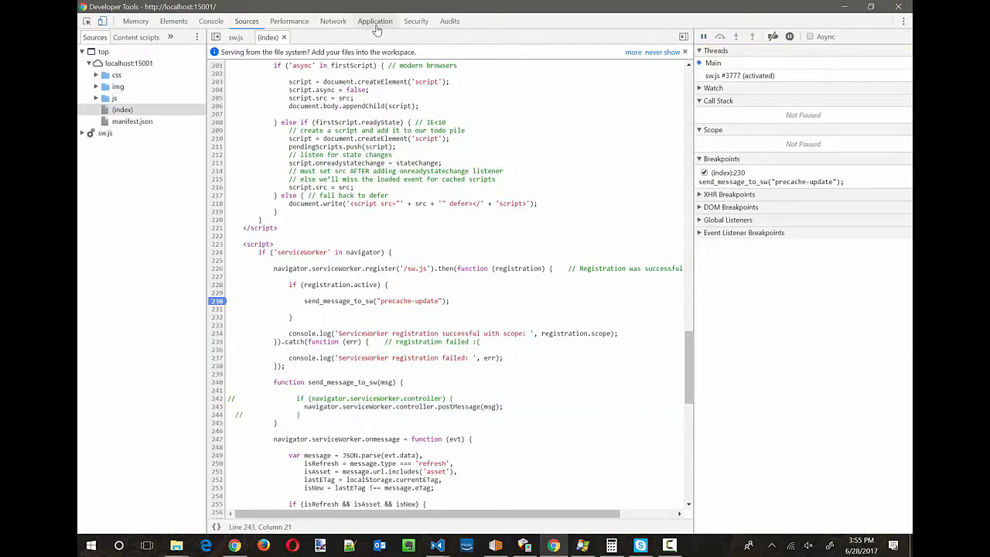
click(374, 22)
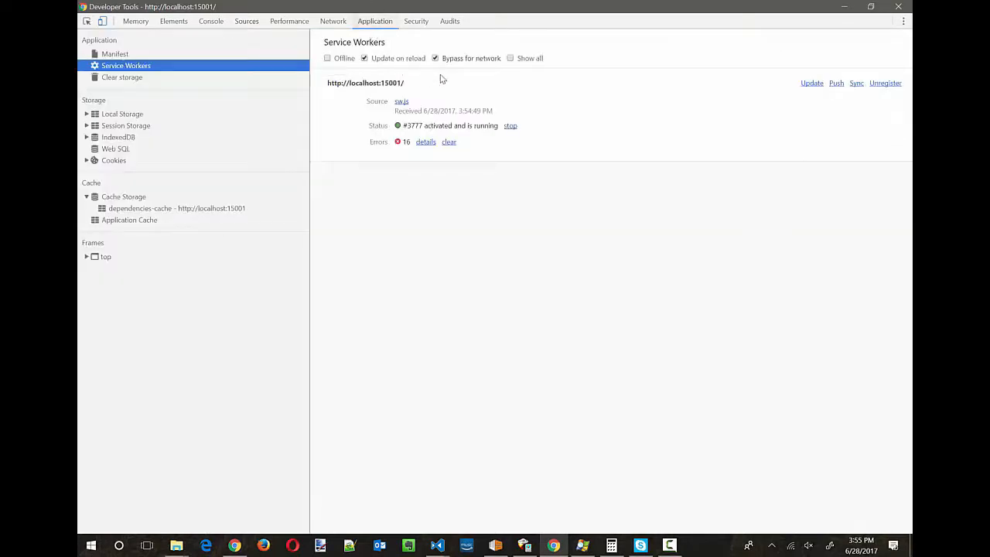
mouse_move(435, 59)
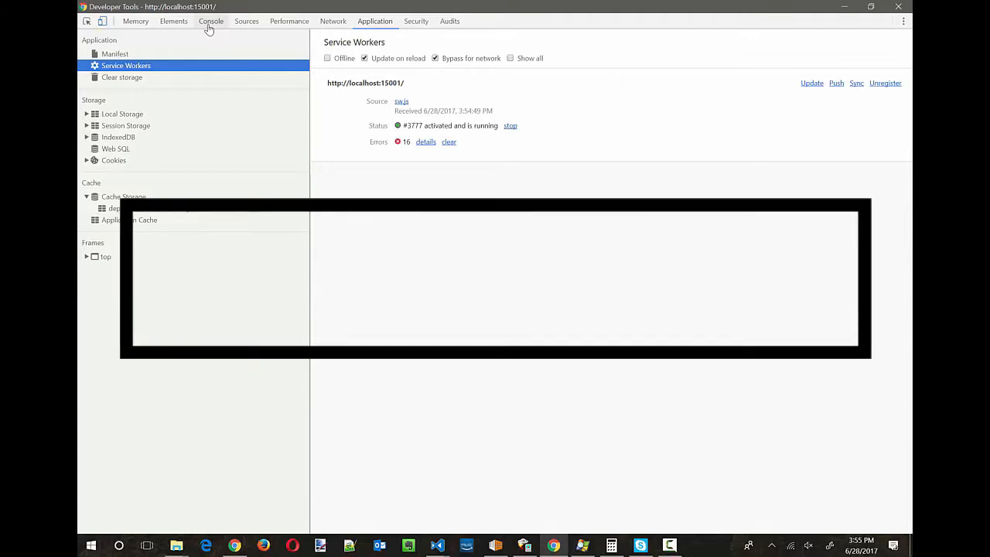
click(211, 21)
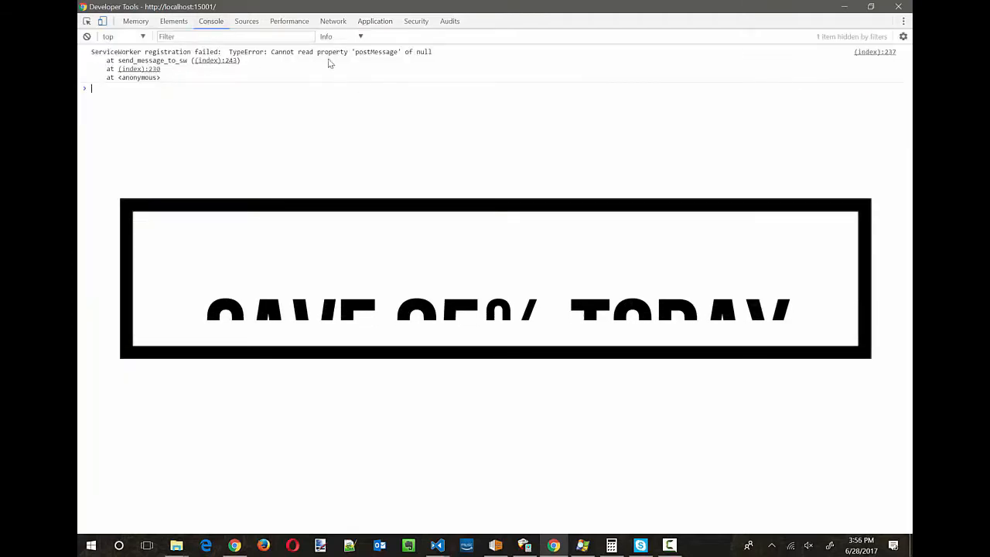